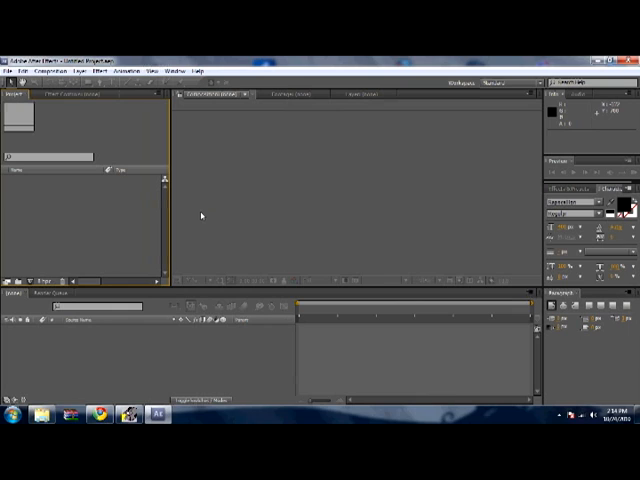
# Step: Open the Composition menu to reach New Composition
pyautogui.click(12, 69)
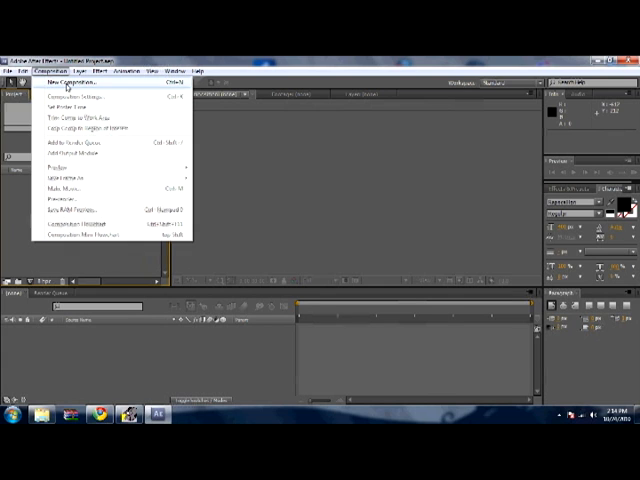
# Step: Create a new composition from the Composition menu
pyautogui.click(70, 77)
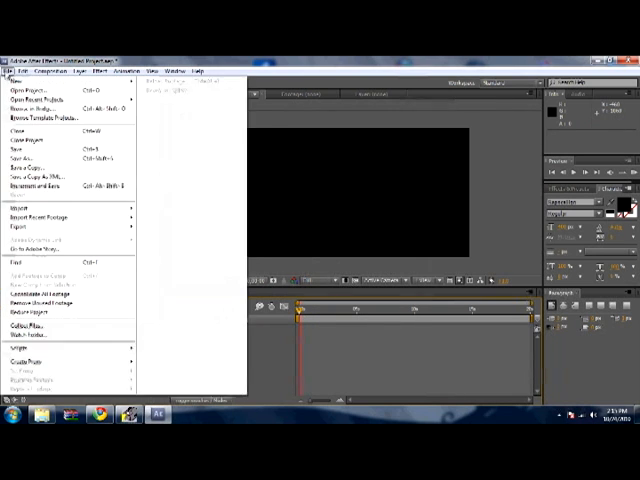
pyautogui.moveTo(20, 207)
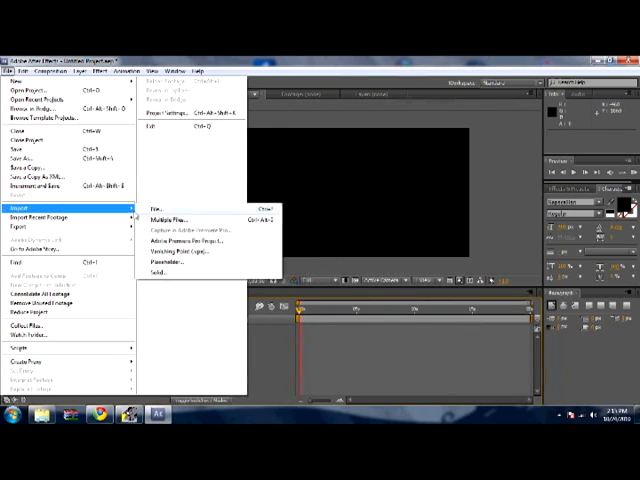
# Step: Import the scratched old paper texture JPG from the Desktop as the background
pyautogui.click(156, 208)
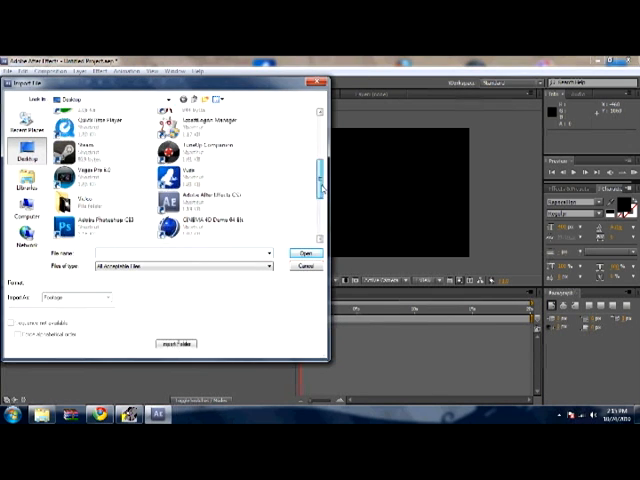
pyautogui.click(290, 252)
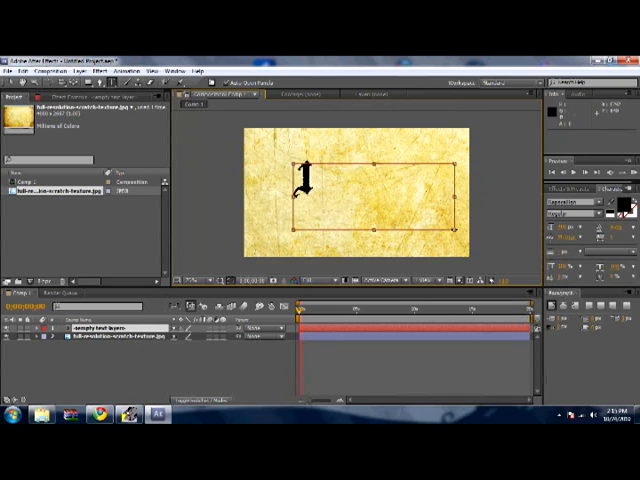
# Step: Type 'Intro' as blackletter text over the paper texture
pyautogui.write('Intro')
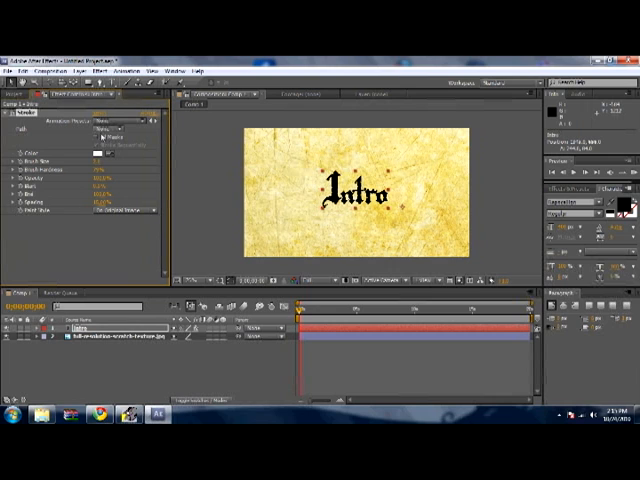
# Step: Set the Stroke effect's Path to follow the masks around the Intro letters
pyautogui.click(88, 132)
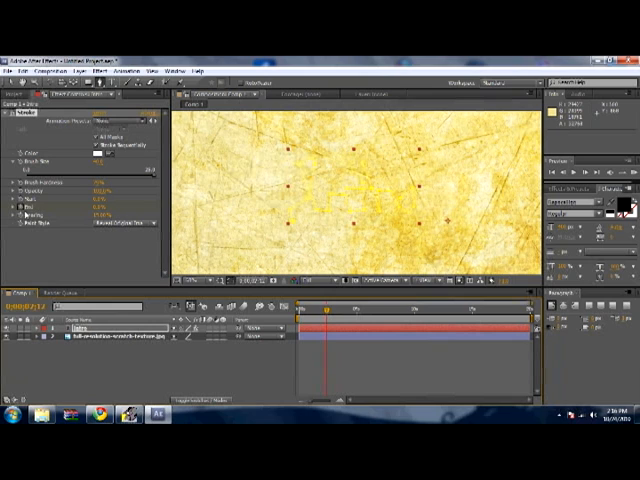
pyautogui.moveTo(15, 205)
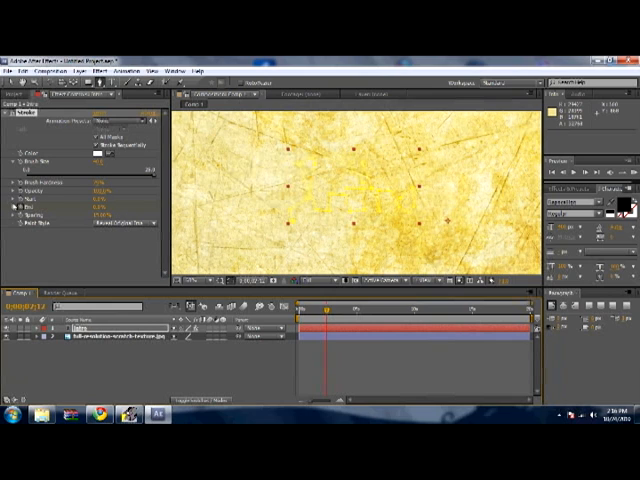